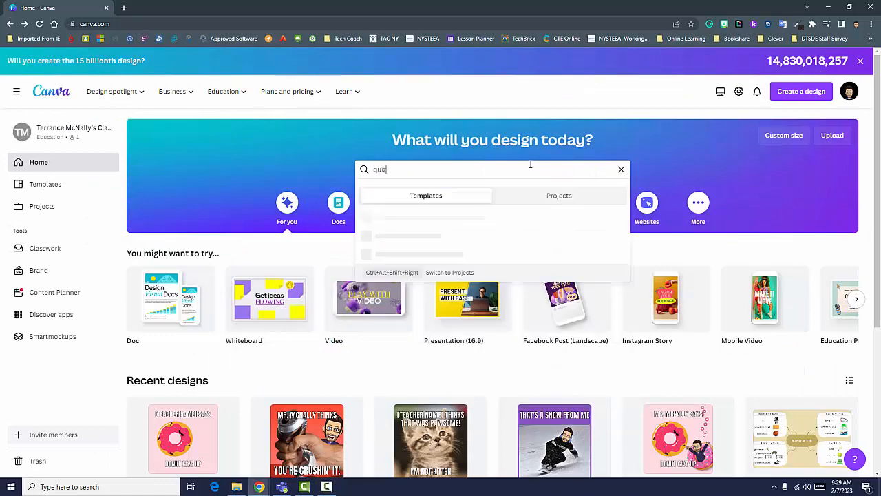
# - Search 'quizizz' templates and start customizing the crushed-can 'You're Crushin' It!' teacher meme
pyautogui.press('Return')
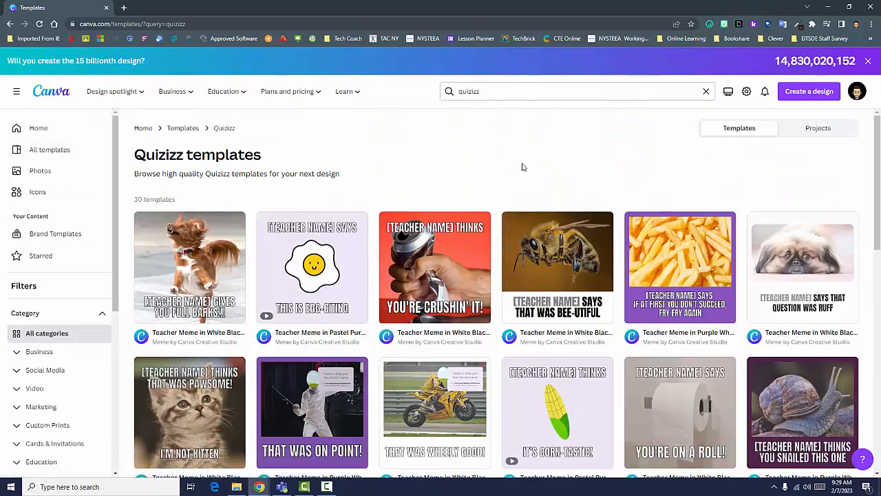
pyautogui.click(435, 268)
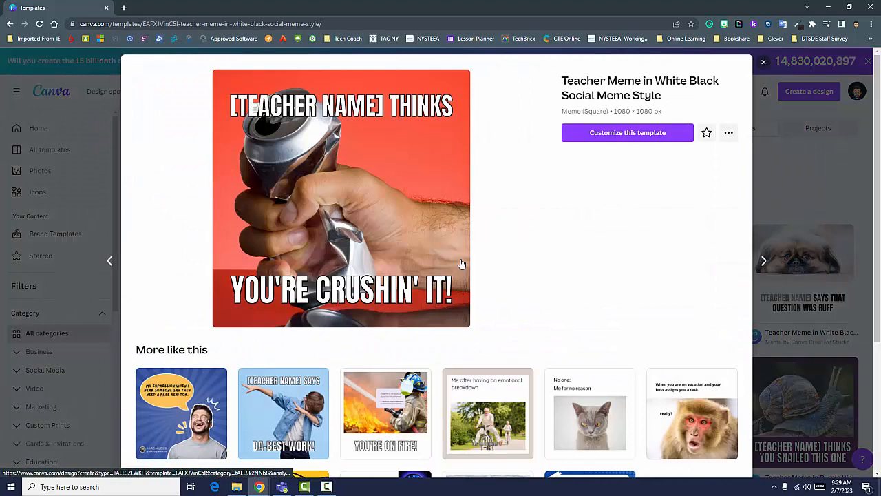
pyautogui.click(628, 132)
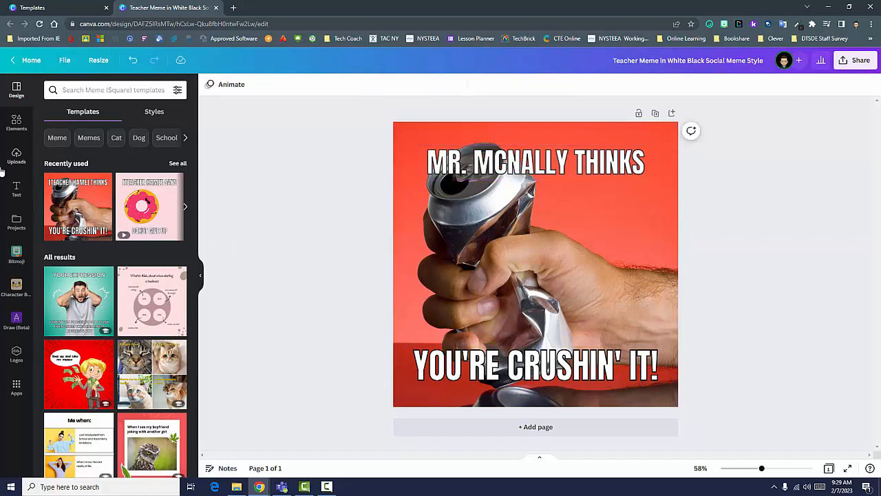
# - Add the Bitmoji avatar from Uploads, shrink it and place it beside the headline
pyautogui.click(16, 190)
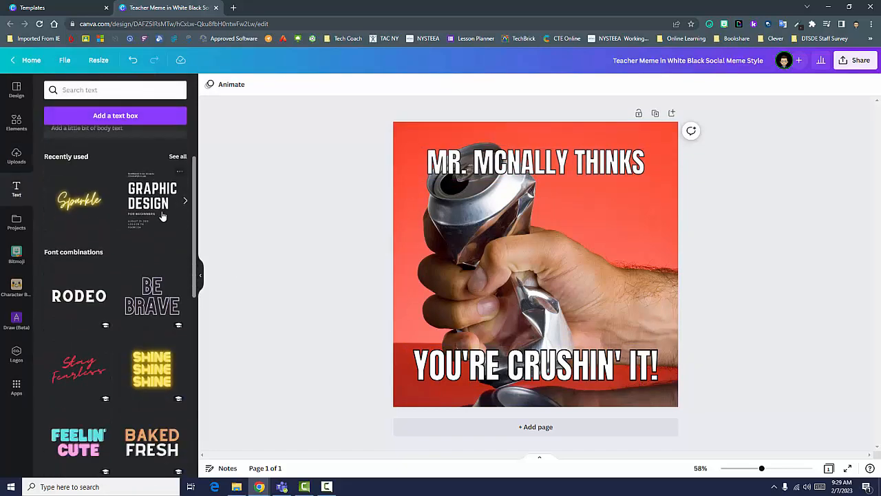
pyautogui.scroll(-3)
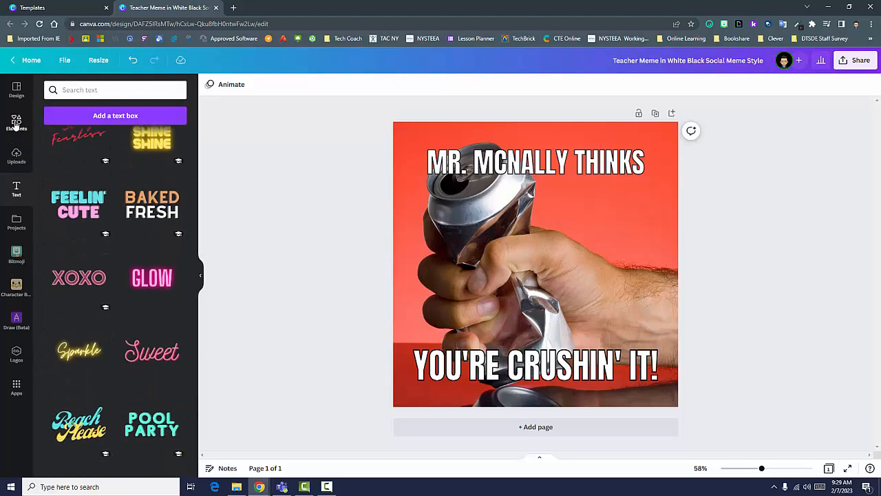
pyautogui.click(16, 122)
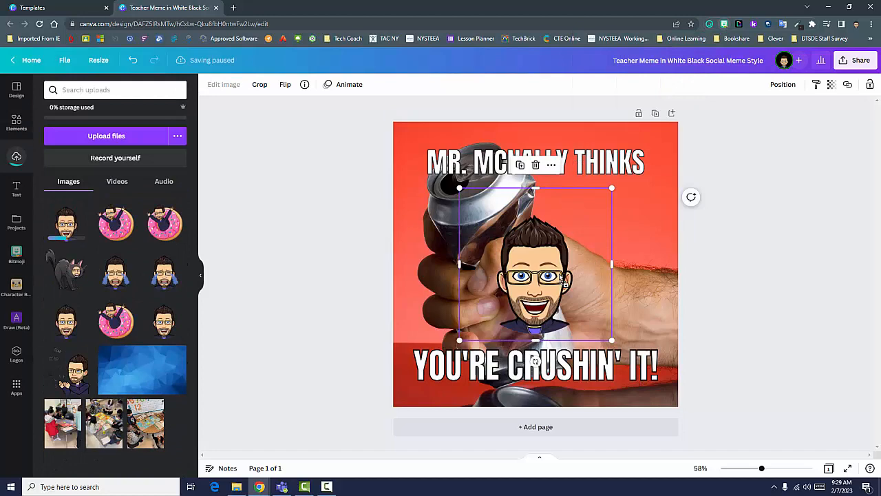
pyautogui.moveTo(536, 263); pyautogui.dragTo(594, 220)
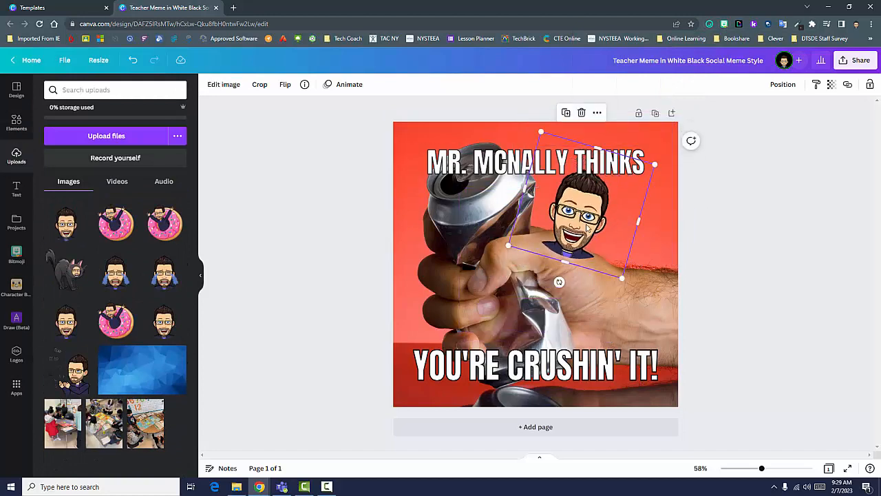
pyautogui.click(16, 90)
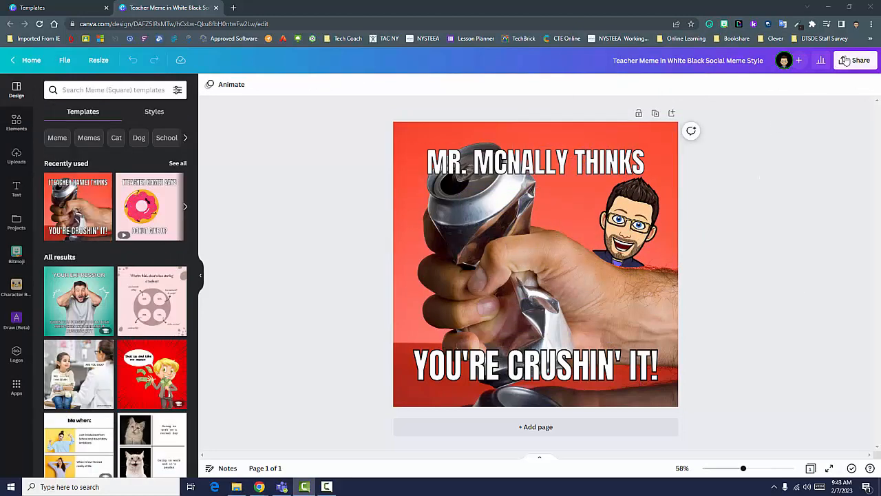
# - Download the meme as a PNG and switch to the Quizizz dashboard
pyautogui.click(857, 60)
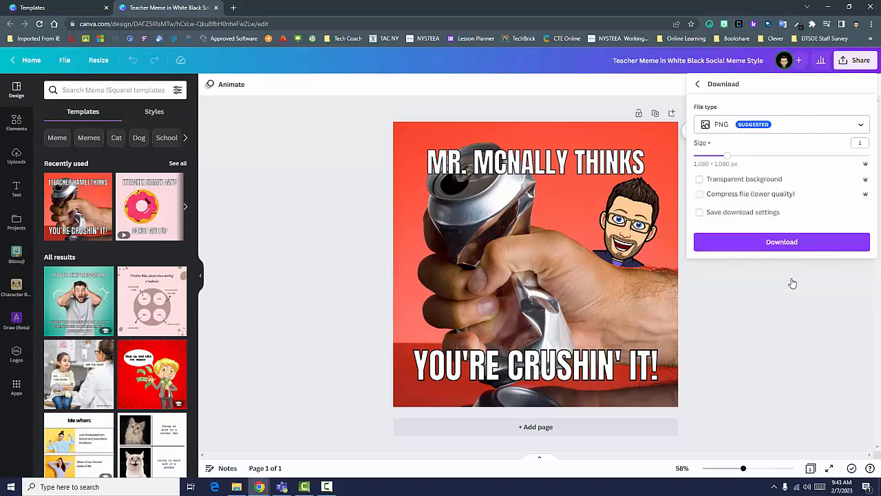
pyautogui.click(782, 124)
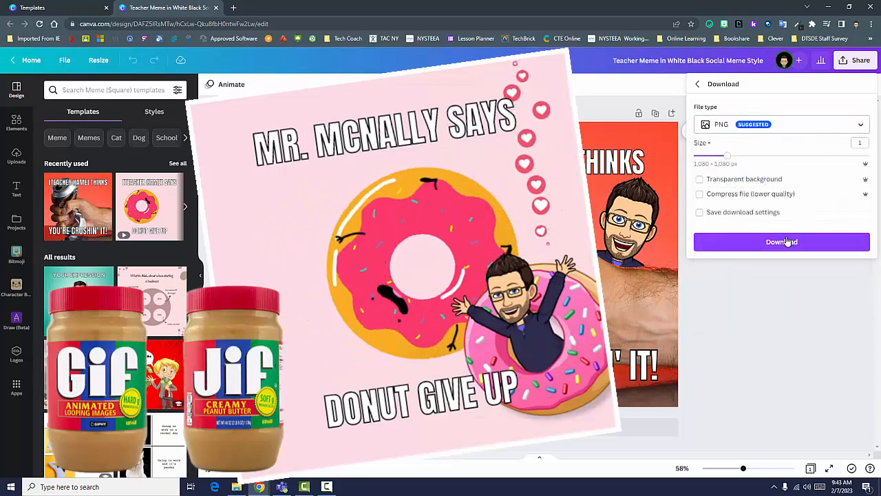
pyautogui.click(782, 242)
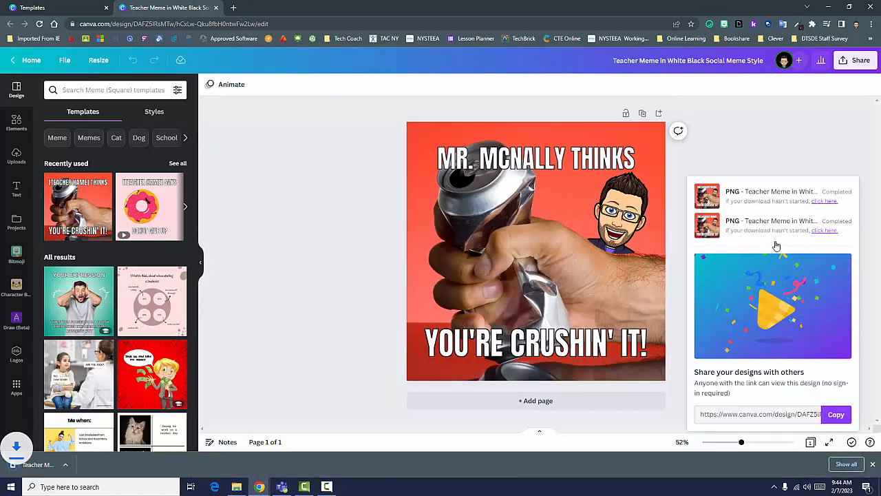
pyautogui.click(168, 8)
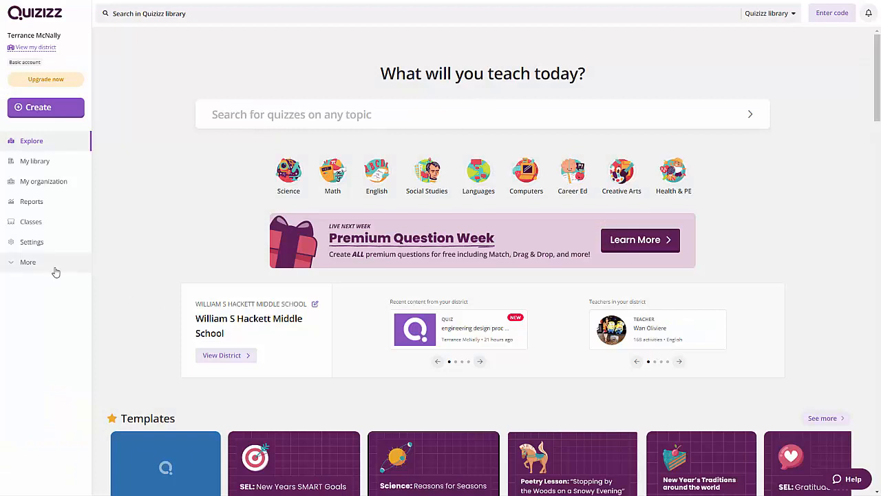
# - Create a new private Quizizz meme set named 'Memes!' from the Memes page
pyautogui.click(27, 261)
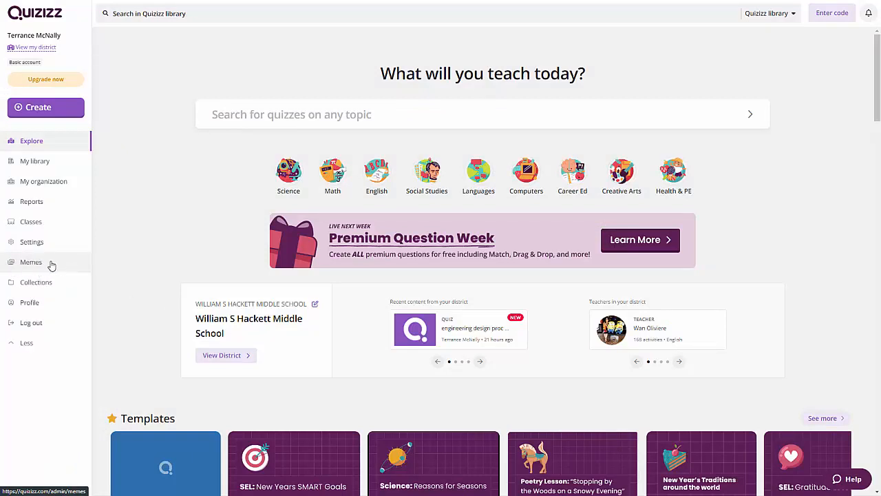
pyautogui.click(30, 261)
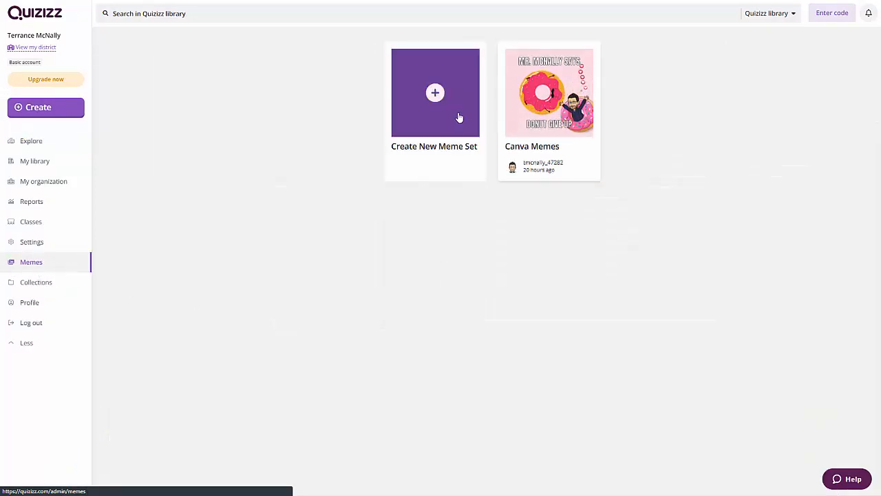
pyautogui.click(435, 93)
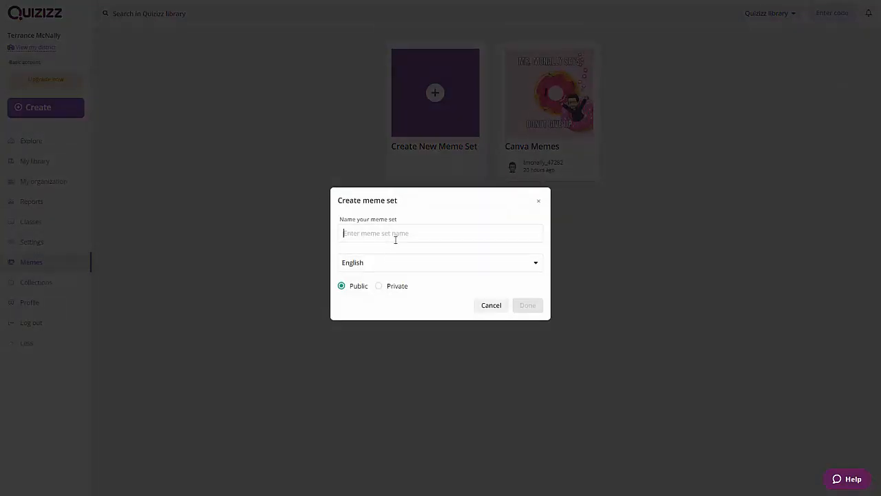
pyautogui.write('Memes')
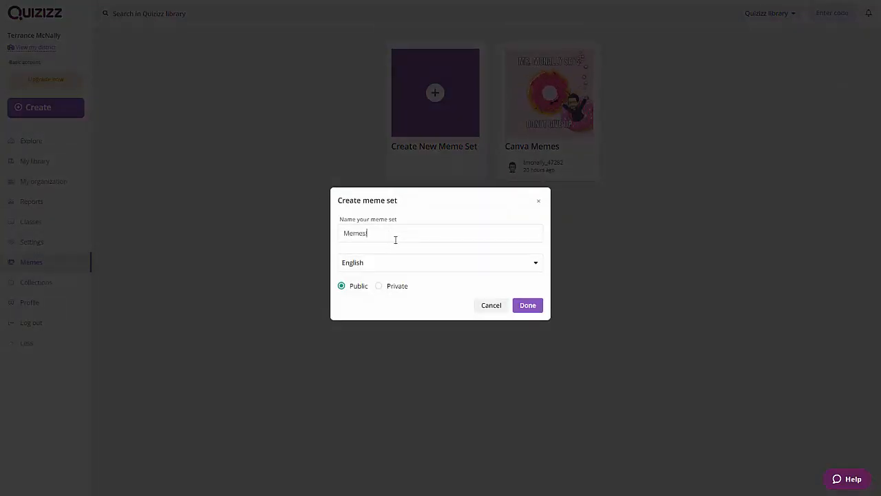
pyautogui.click(379, 285)
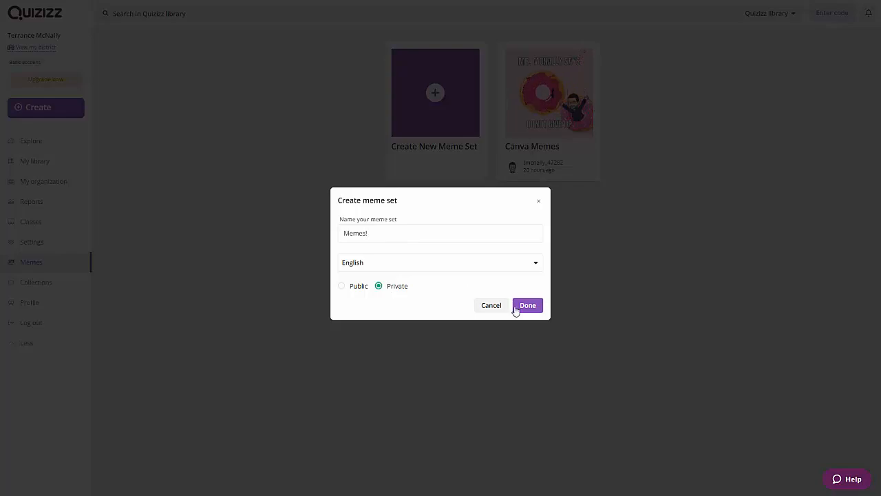
pyautogui.click(527, 305)
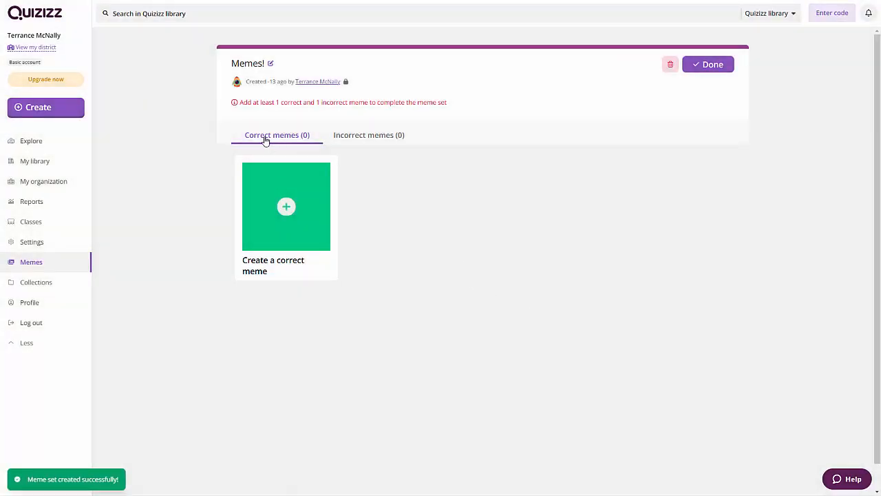
# - Start adding a correct meme file to the set and add the ARCADIA text style in Canva
pyautogui.click(369, 135)
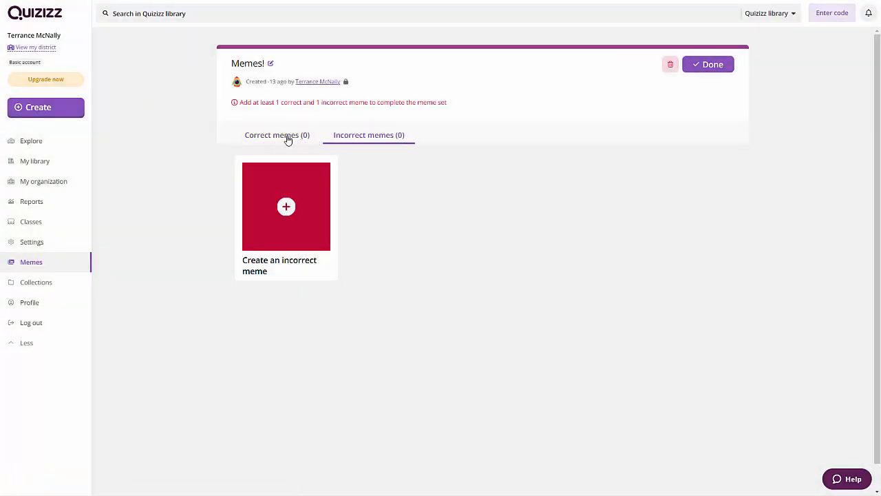
pyautogui.click(277, 135)
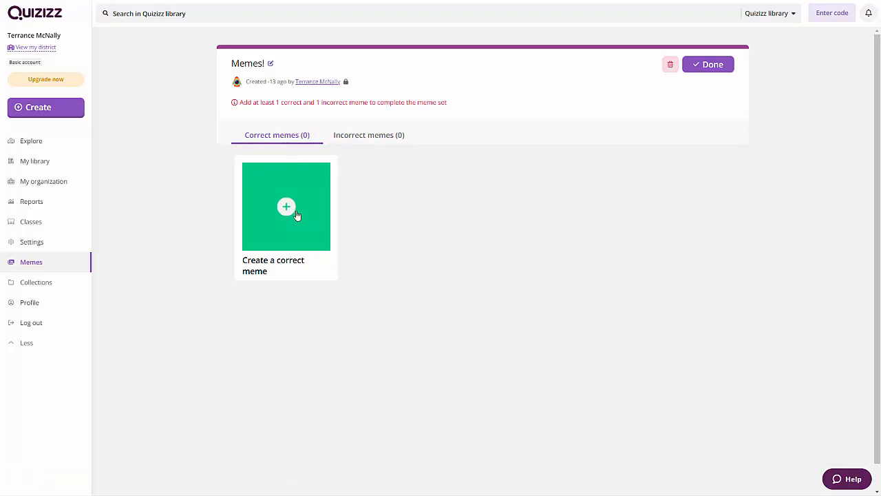
pyautogui.click(287, 206)
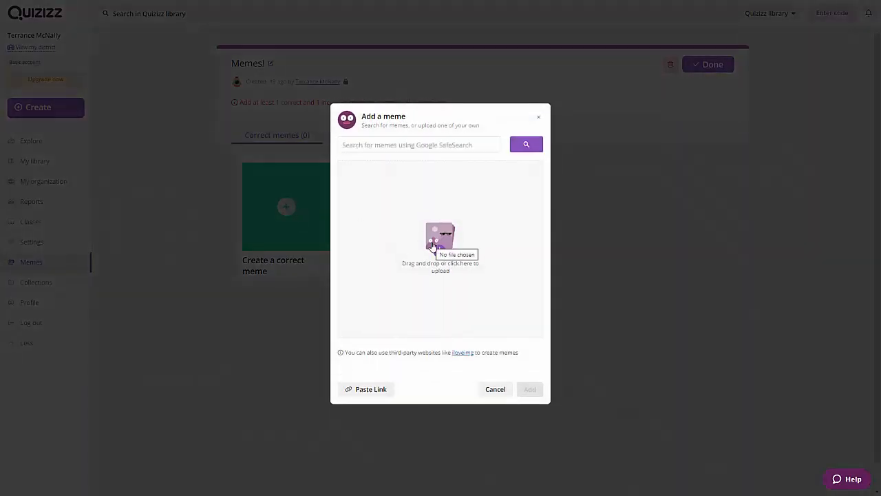
pyautogui.click(441, 241)
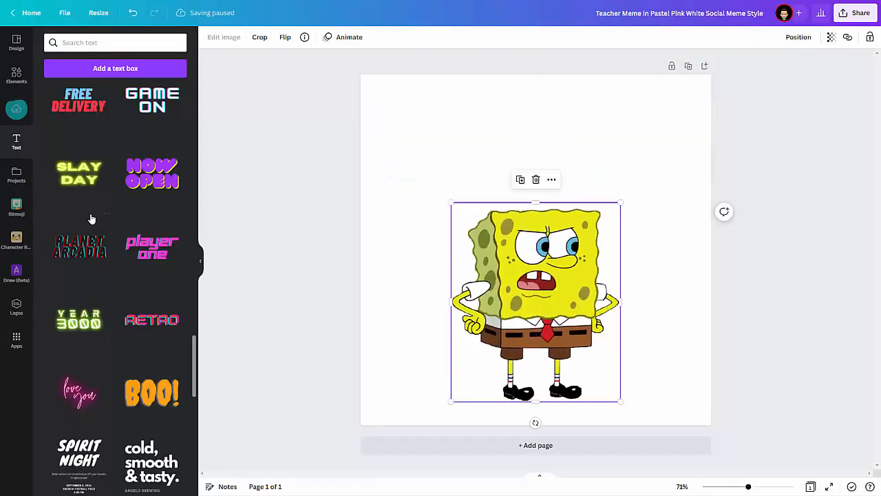
pyautogui.click(80, 245)
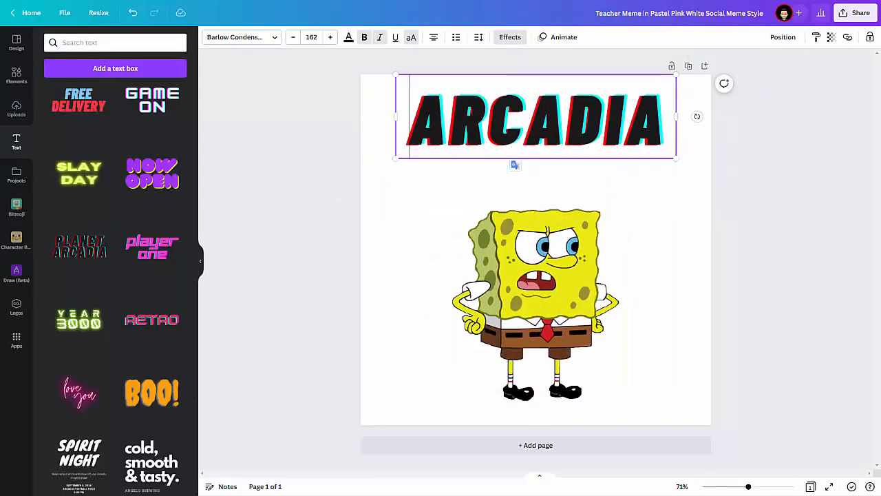